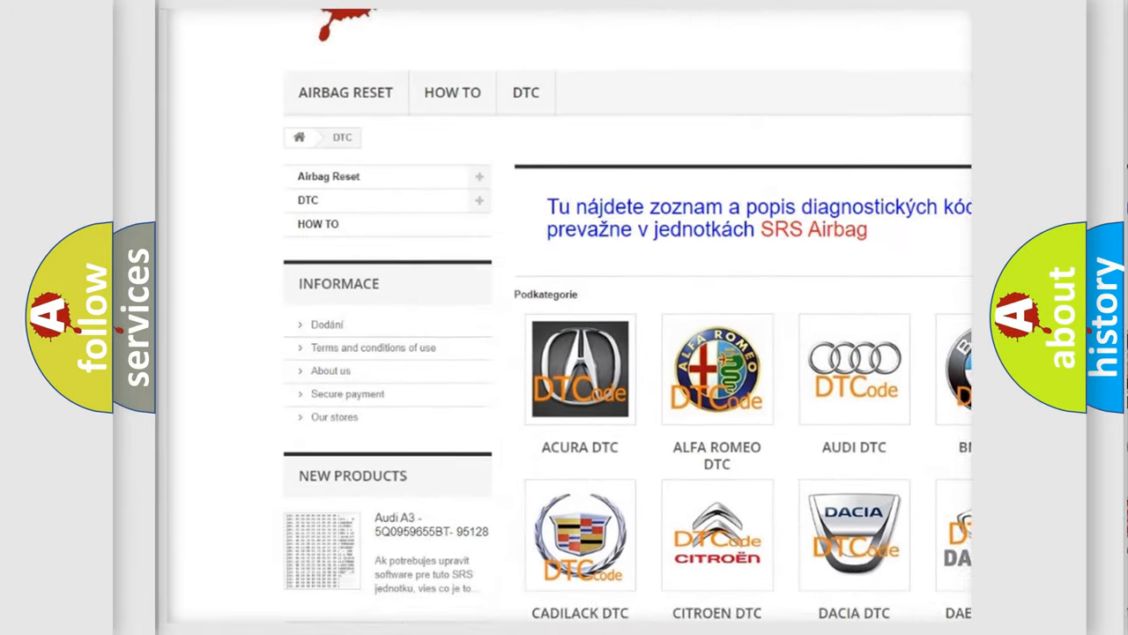
pyautogui.scroll(-3)
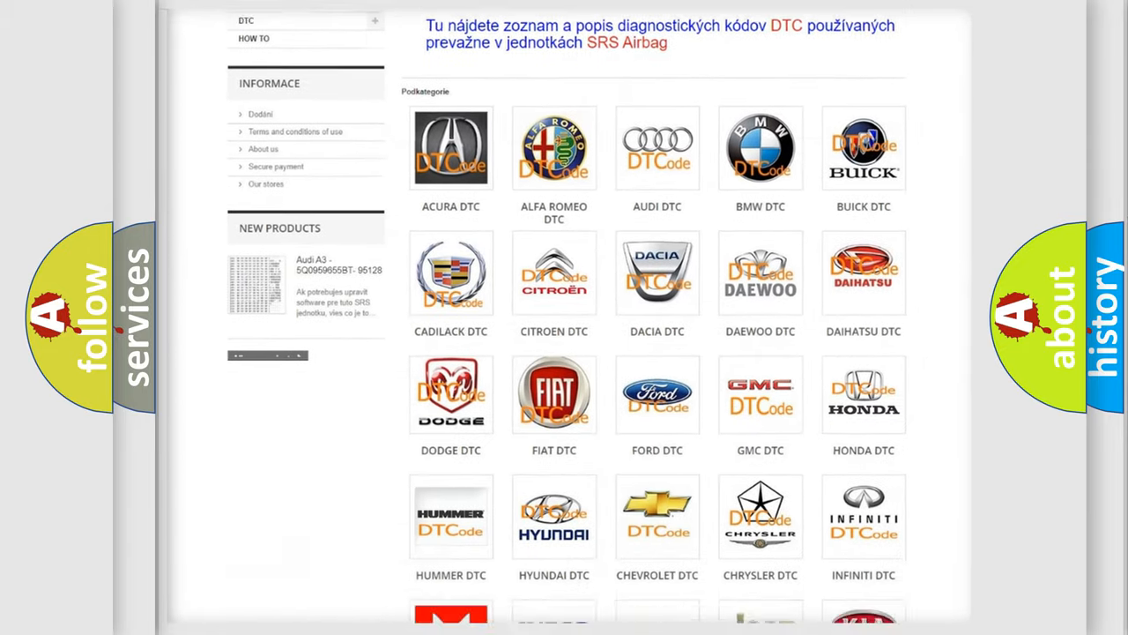
pyautogui.scroll(-3)
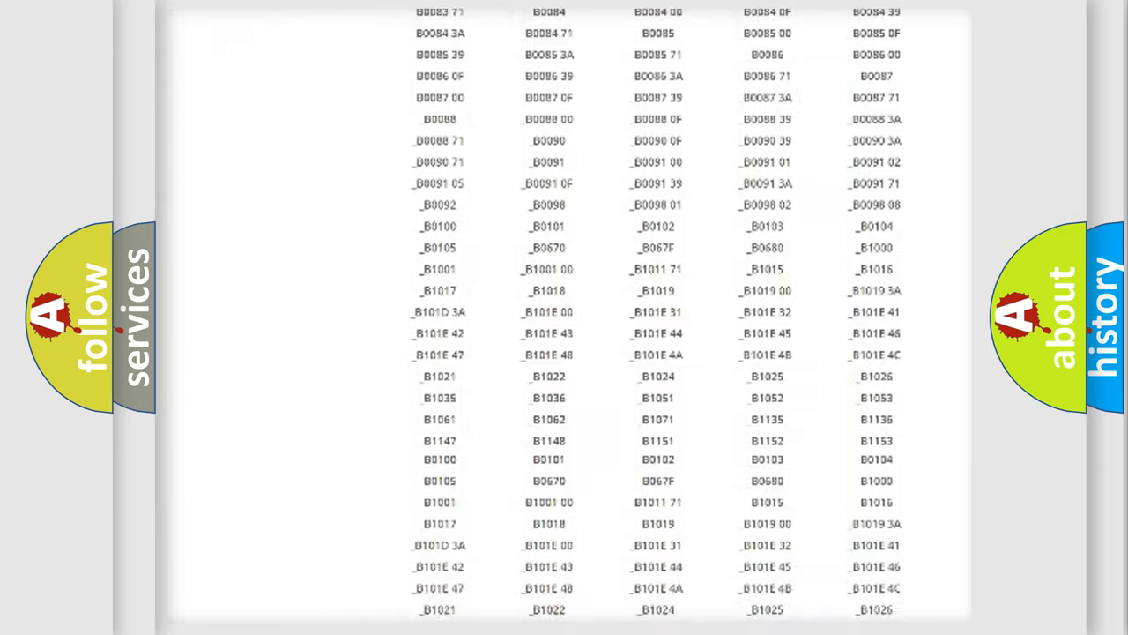
pyautogui.scroll(3)
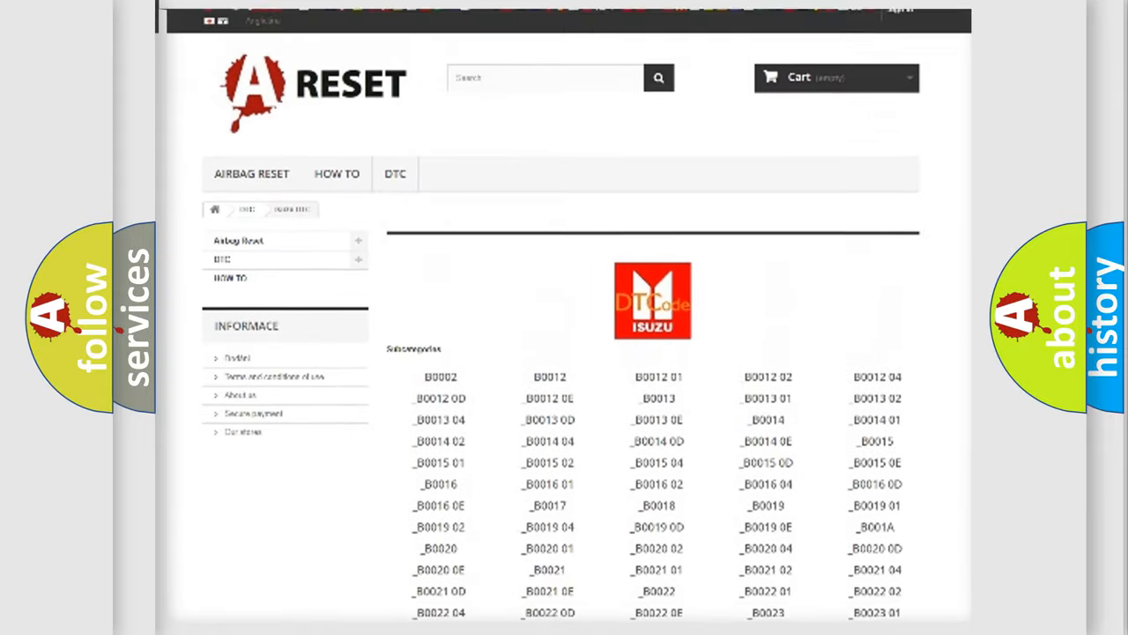